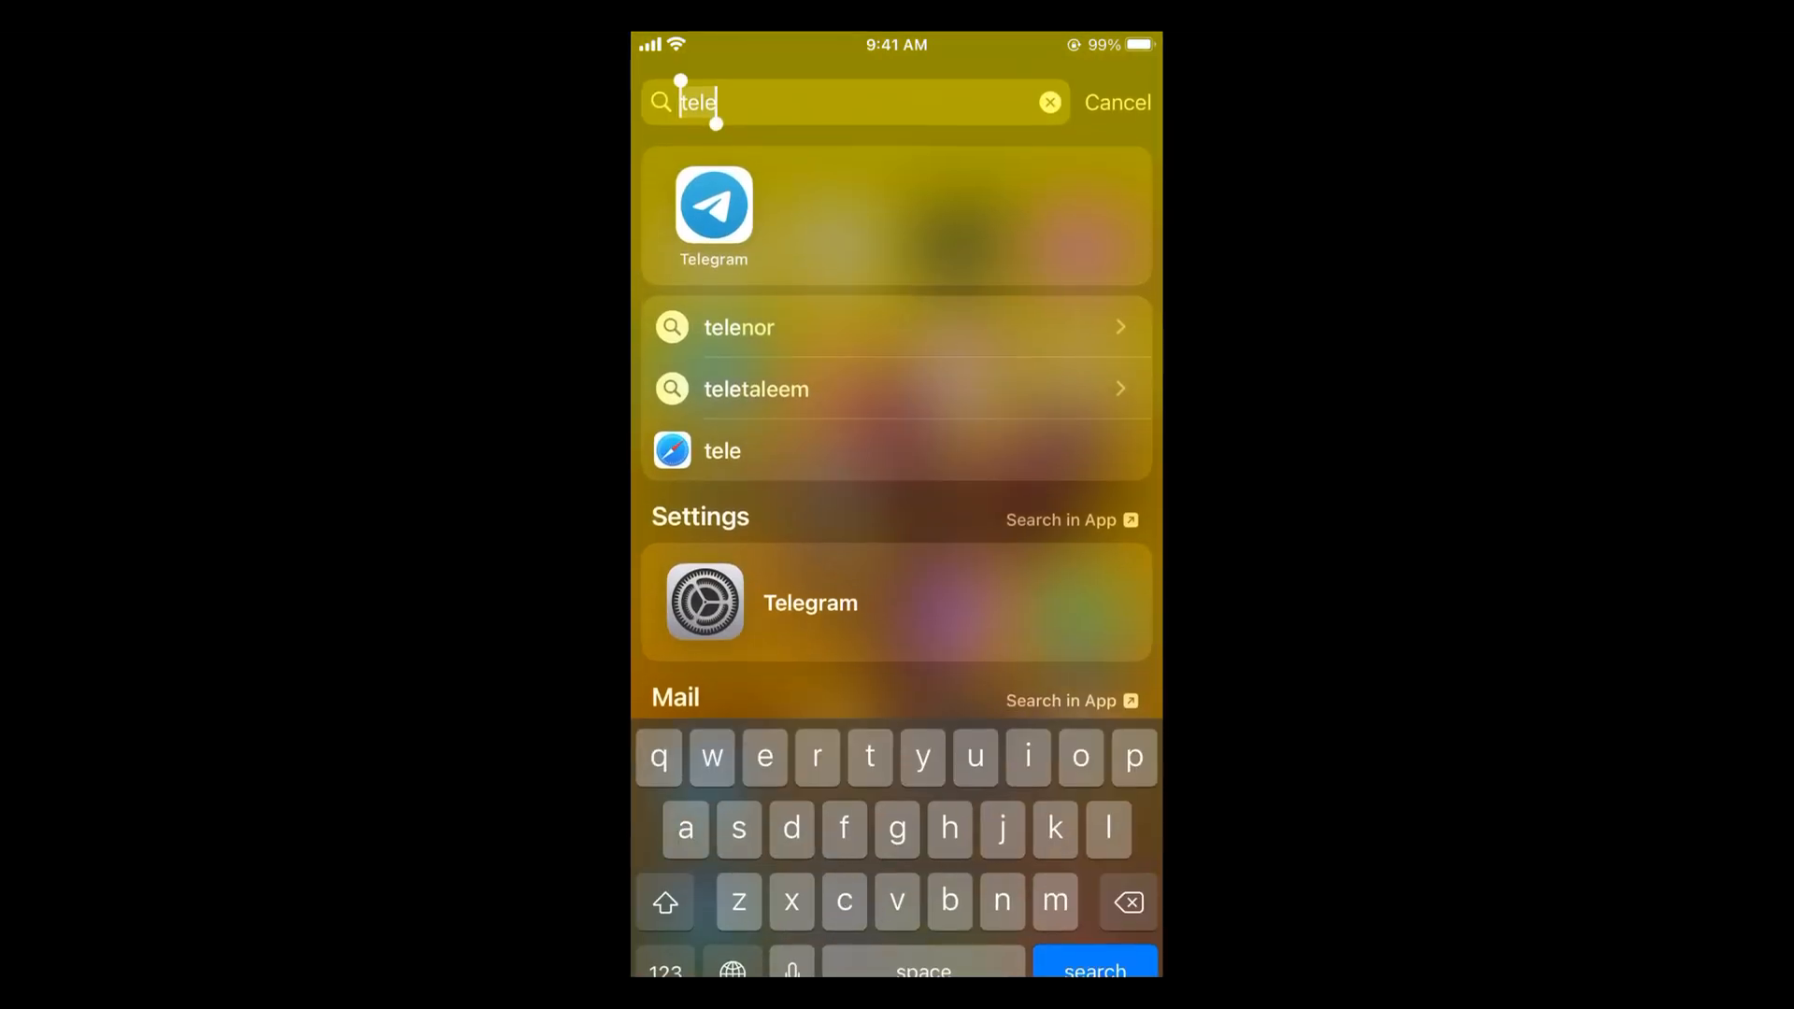
# Launch Telegram from the Spotlight 'tele' search results to reach its chat list
pyautogui.click(713, 207)
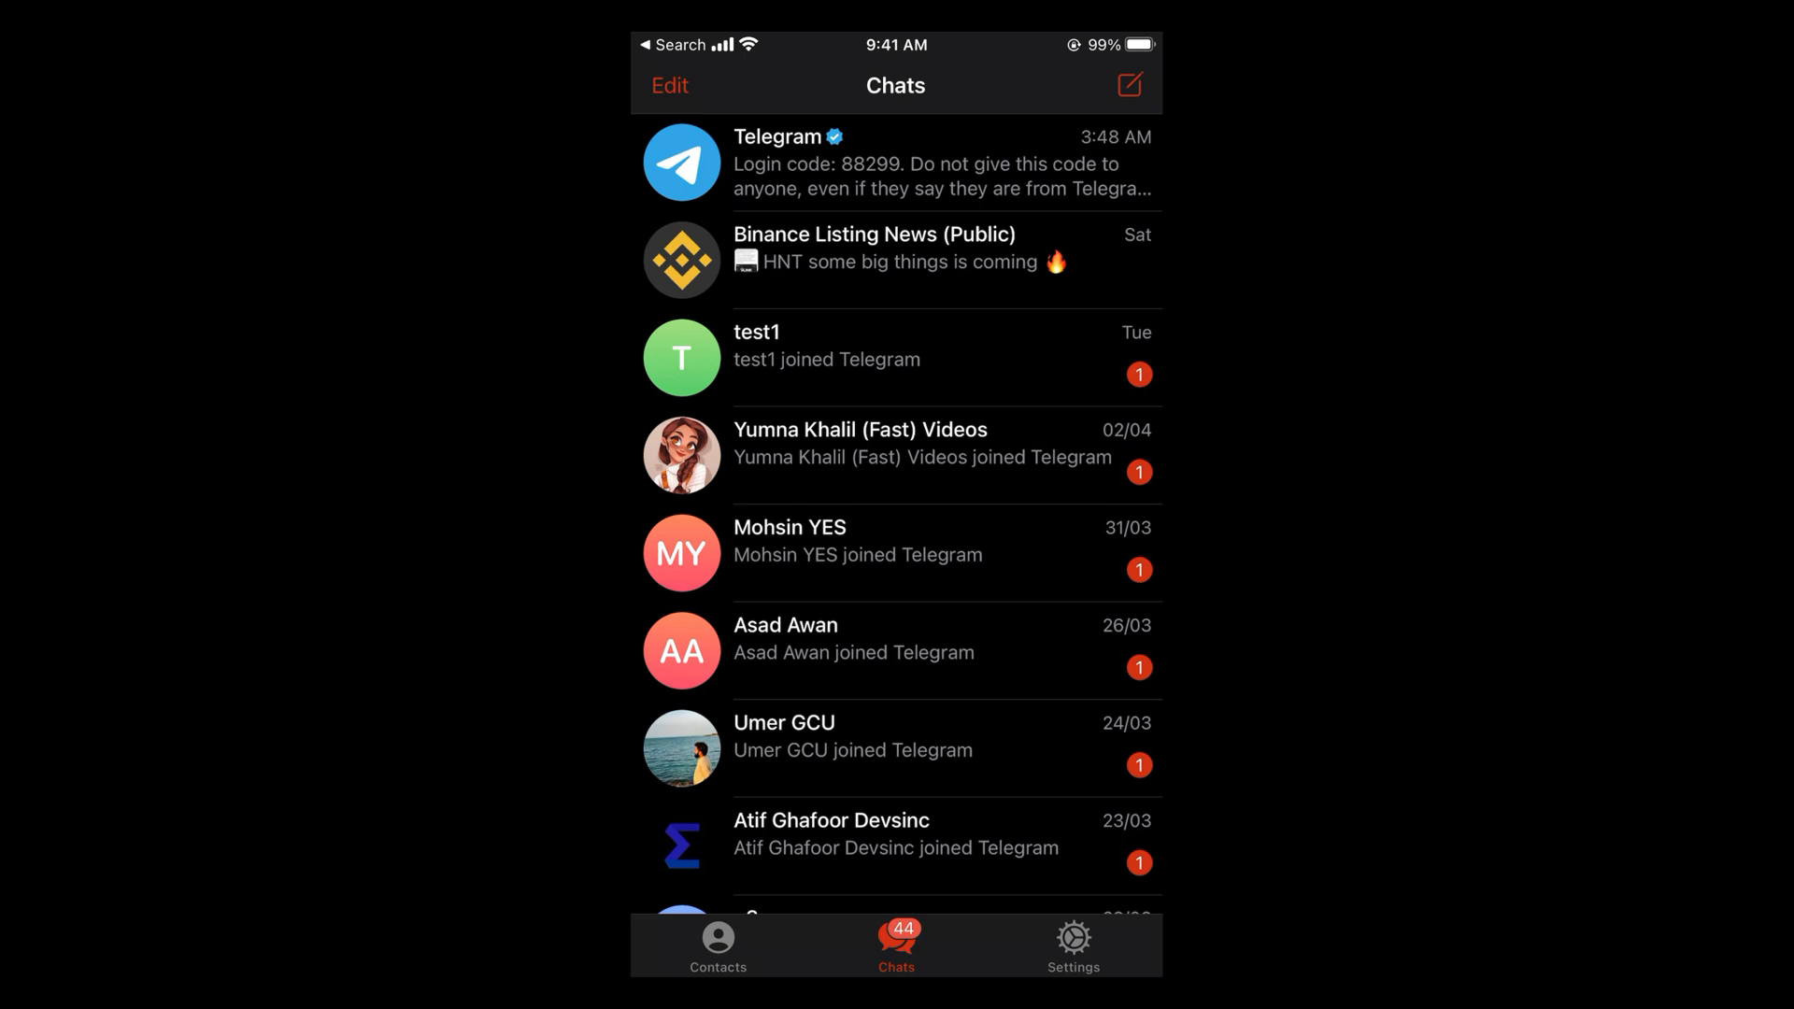
# Switch to Telegram's Settings tab to show the account's settings categories
pyautogui.click(1071, 938)
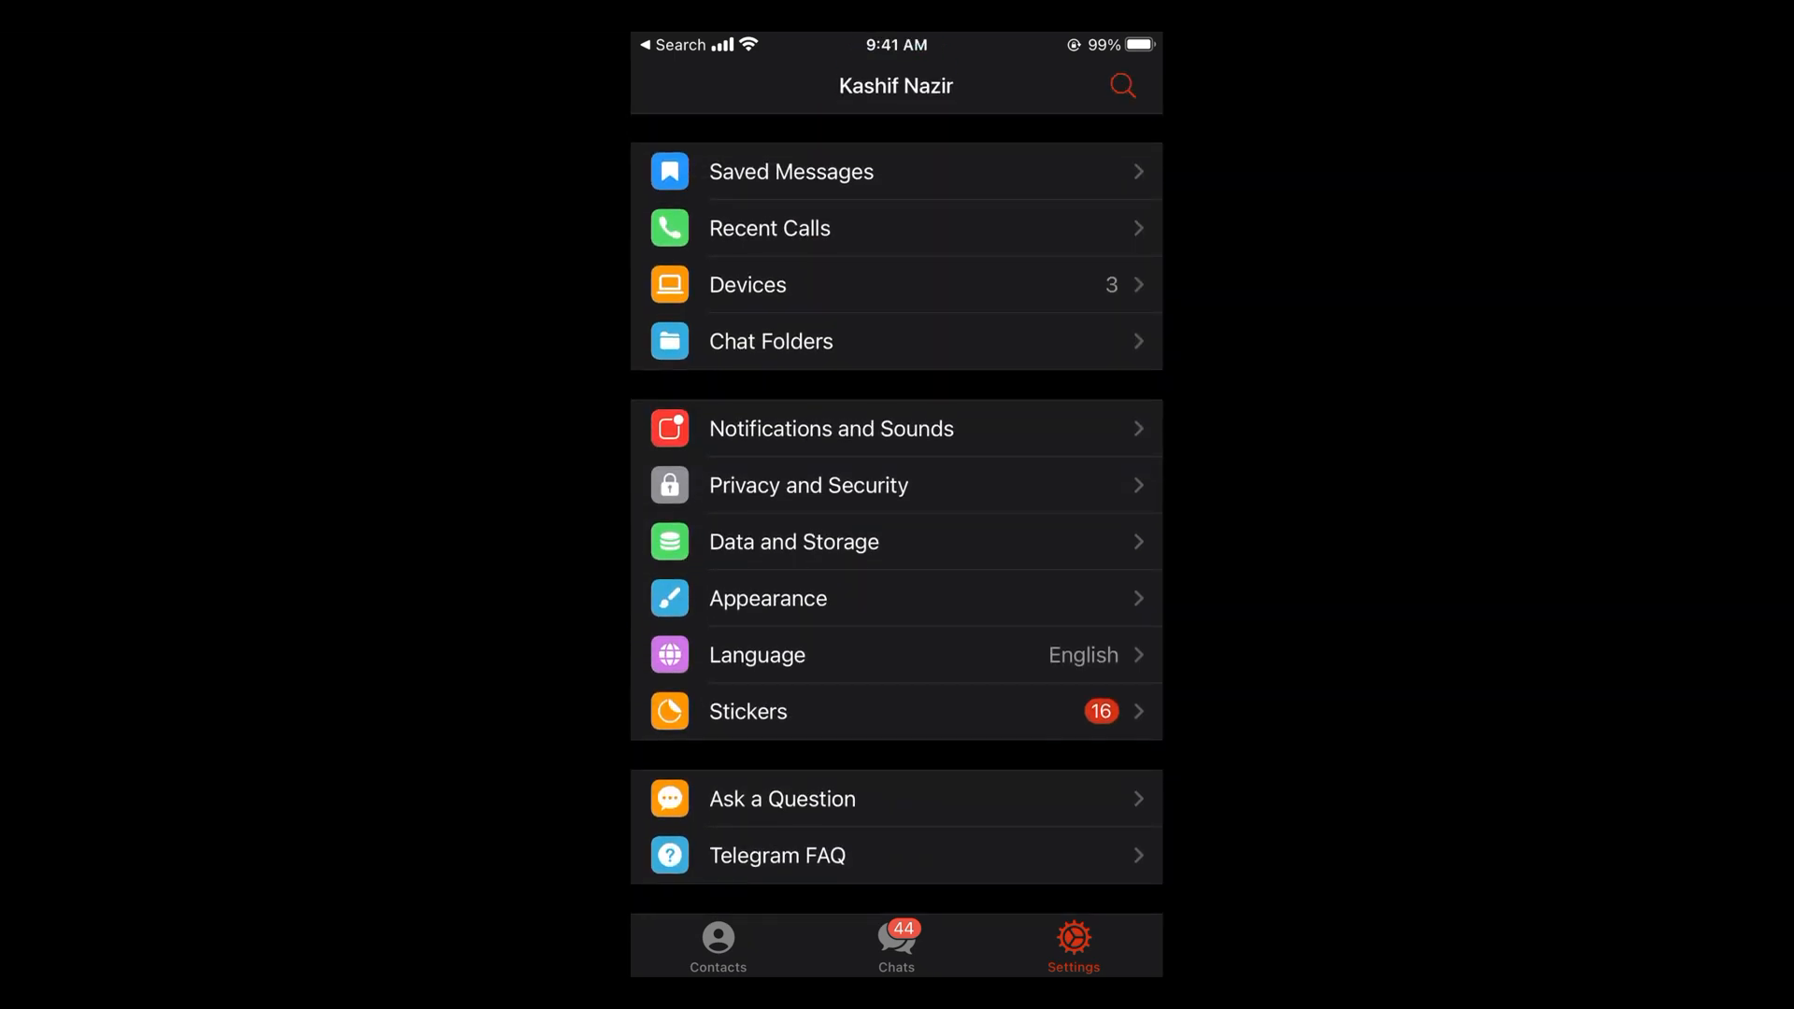
# Open Telegram FAQ and scroll down to 'Q: How do I delete my account?'
pyautogui.click(777, 855)
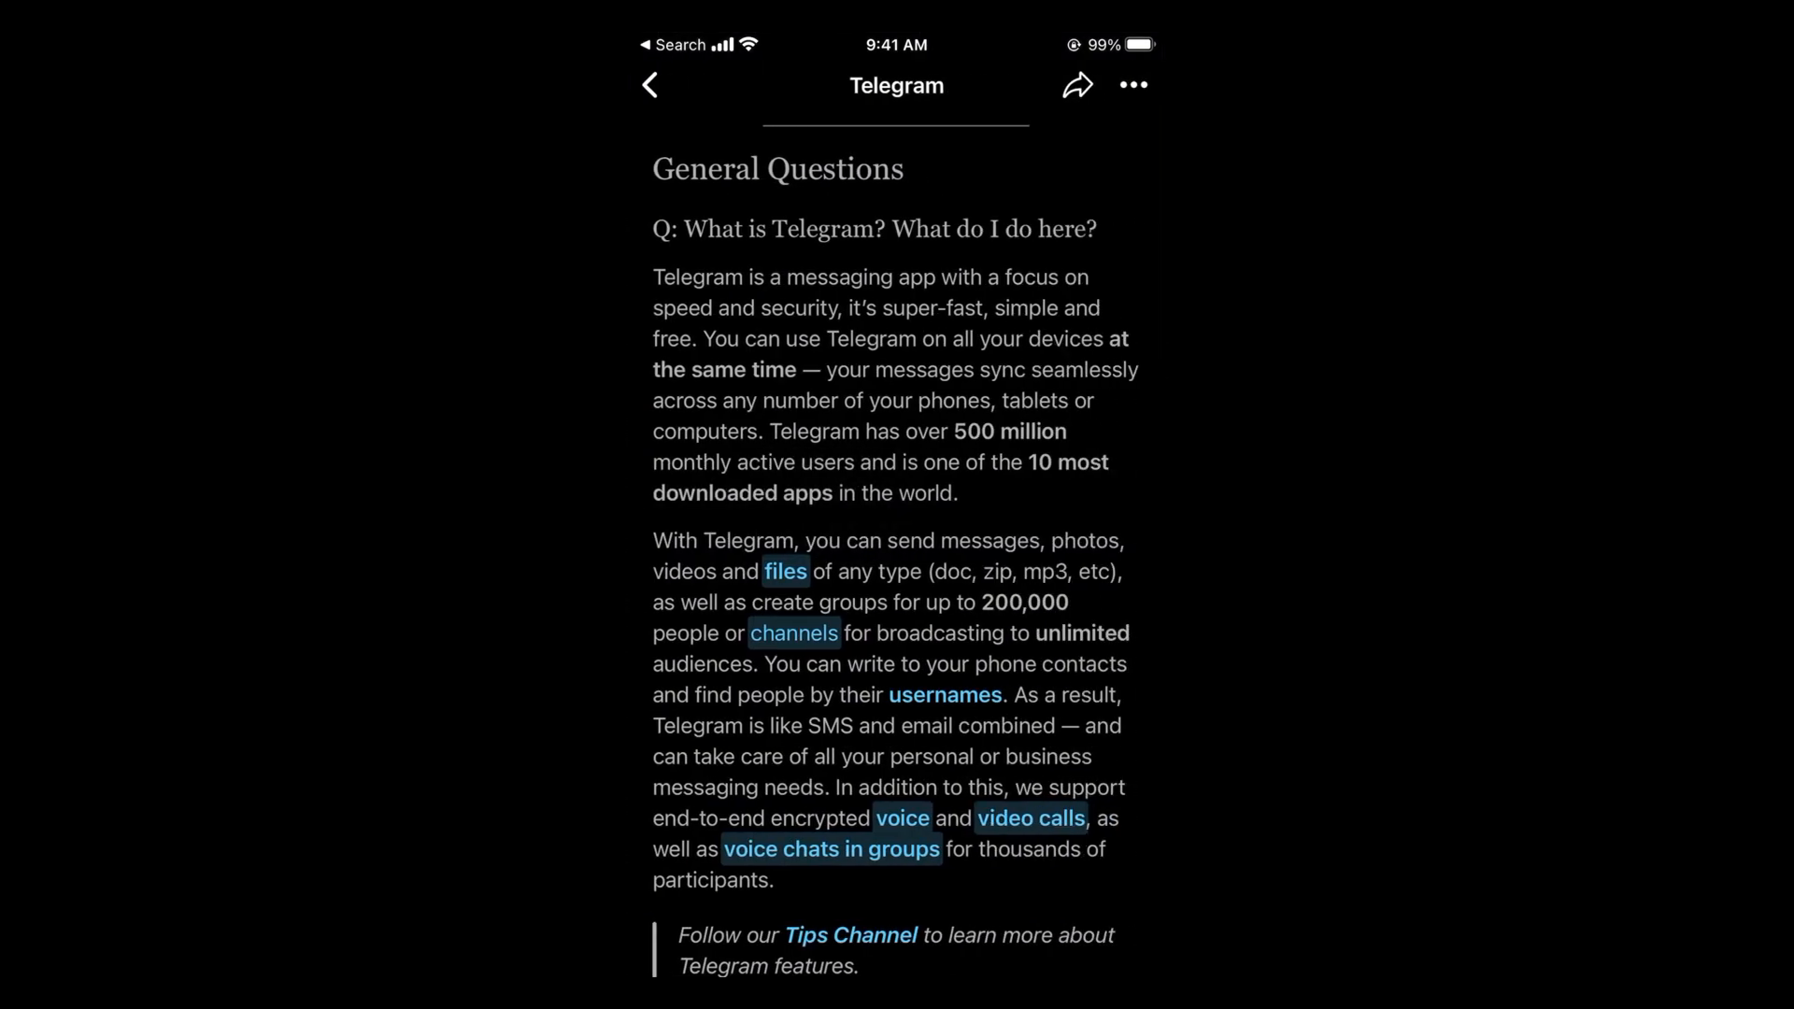
pyautogui.scroll(-3)
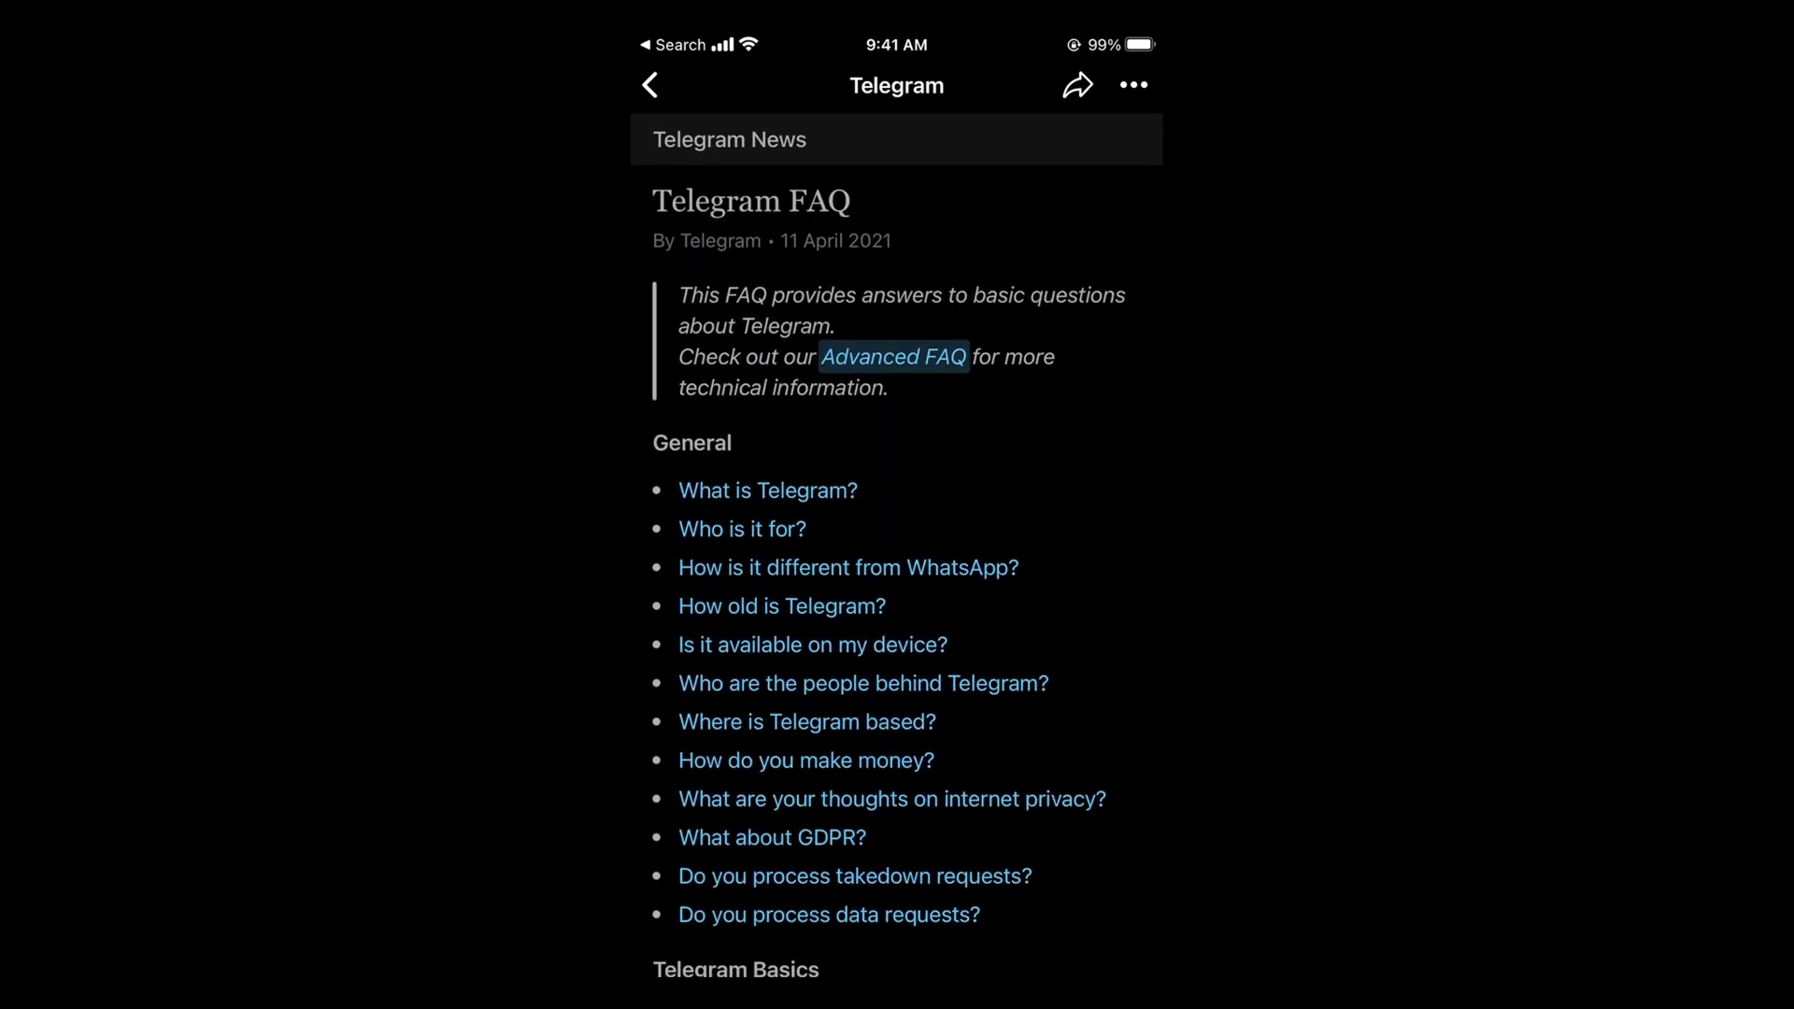
pyautogui.scroll(-3)
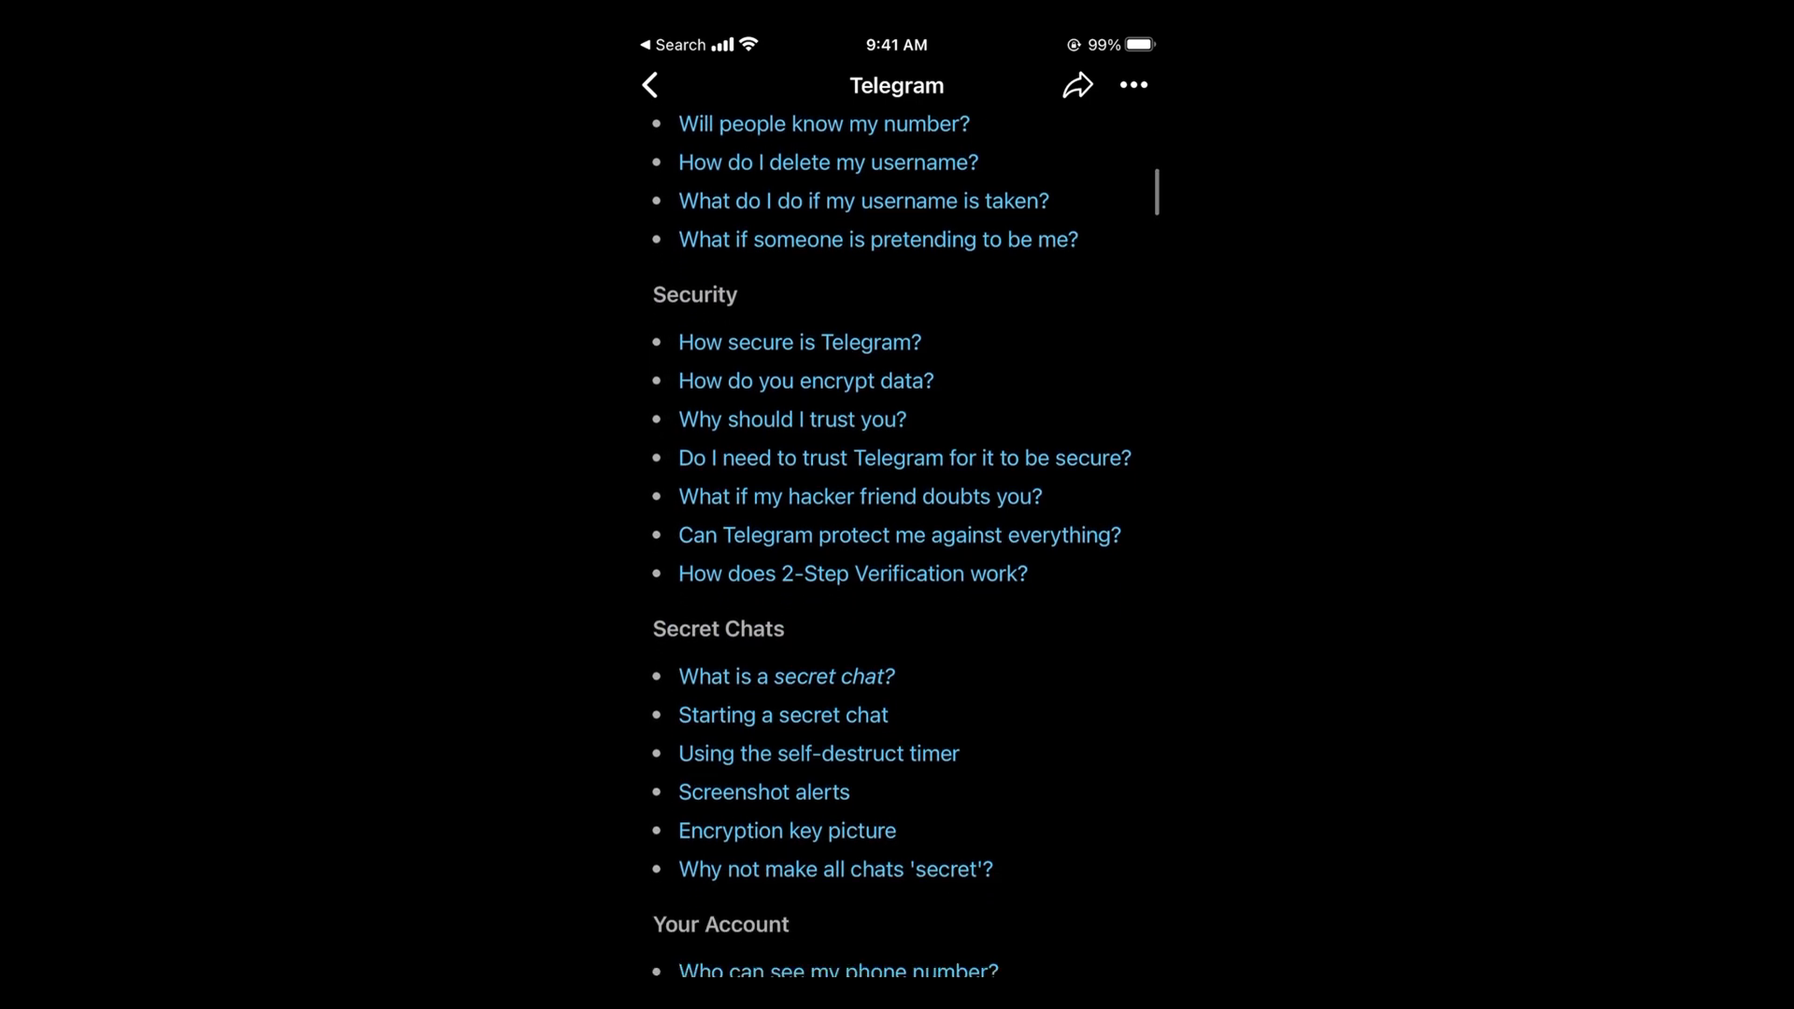
pyautogui.scroll(-3)
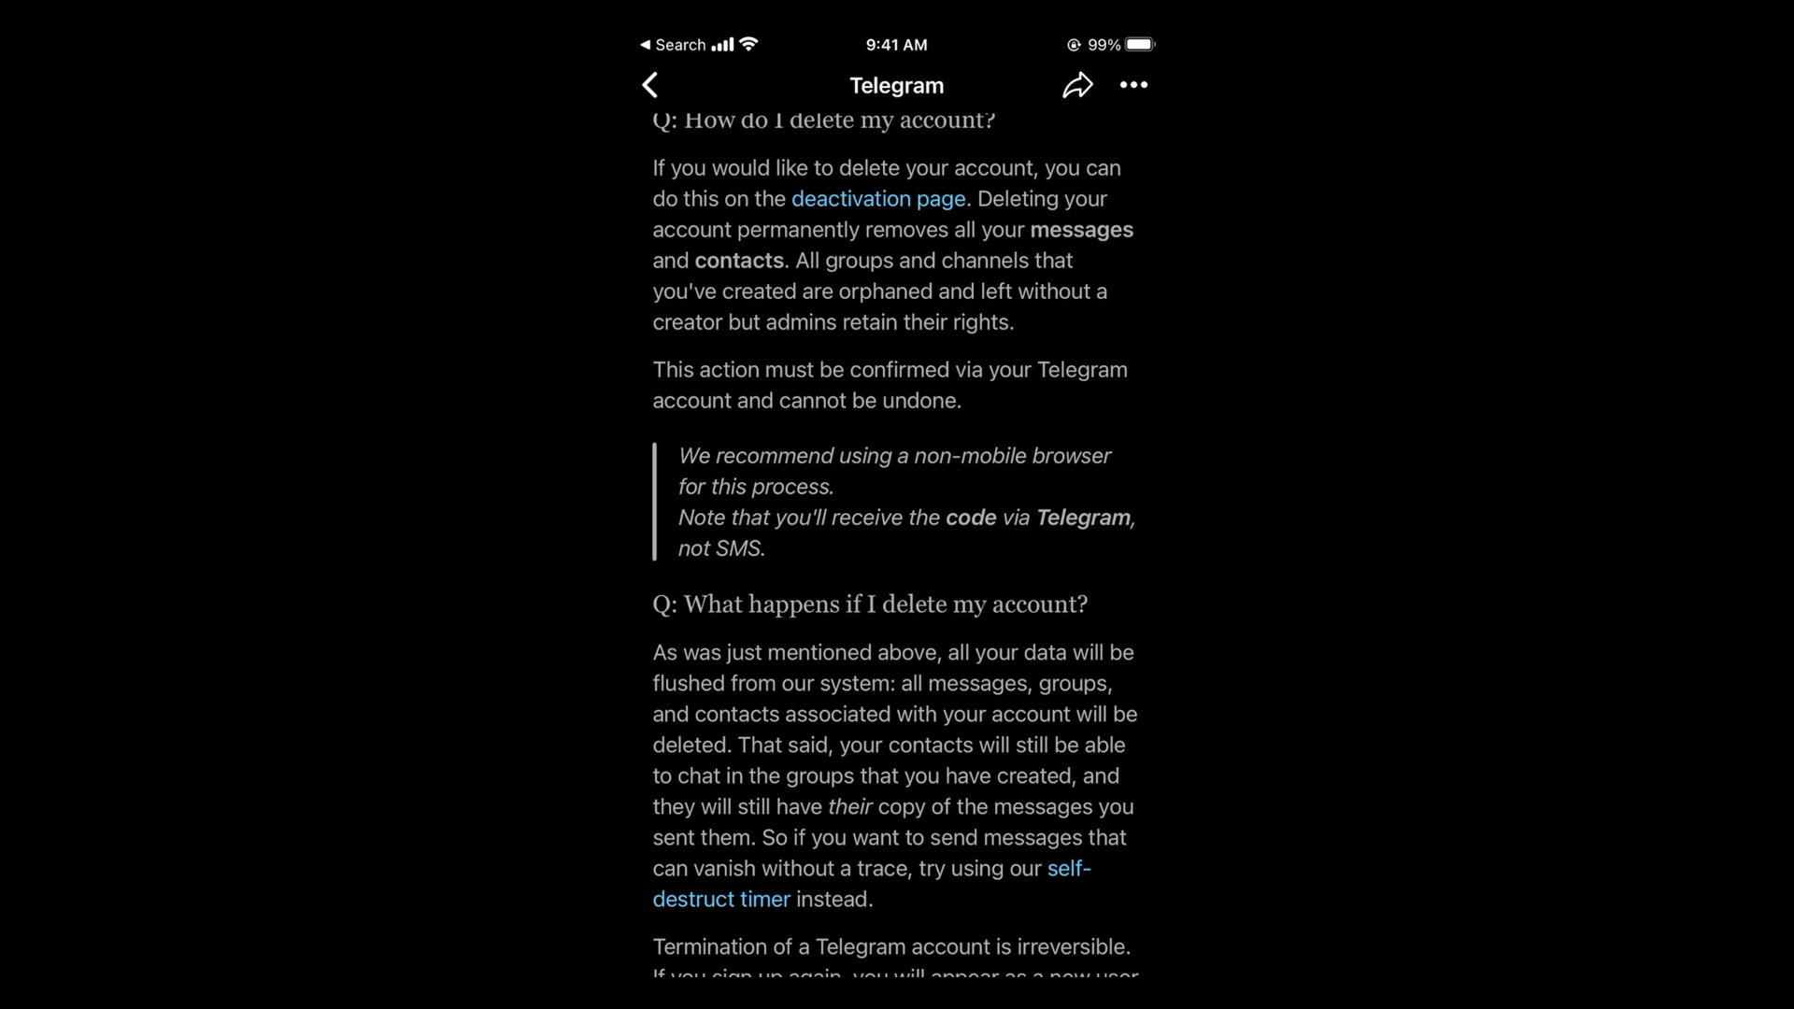
# Follow the FAQ's 'deactivation page' link to the my.telegram.org phone login page
pyautogui.click(877, 198)
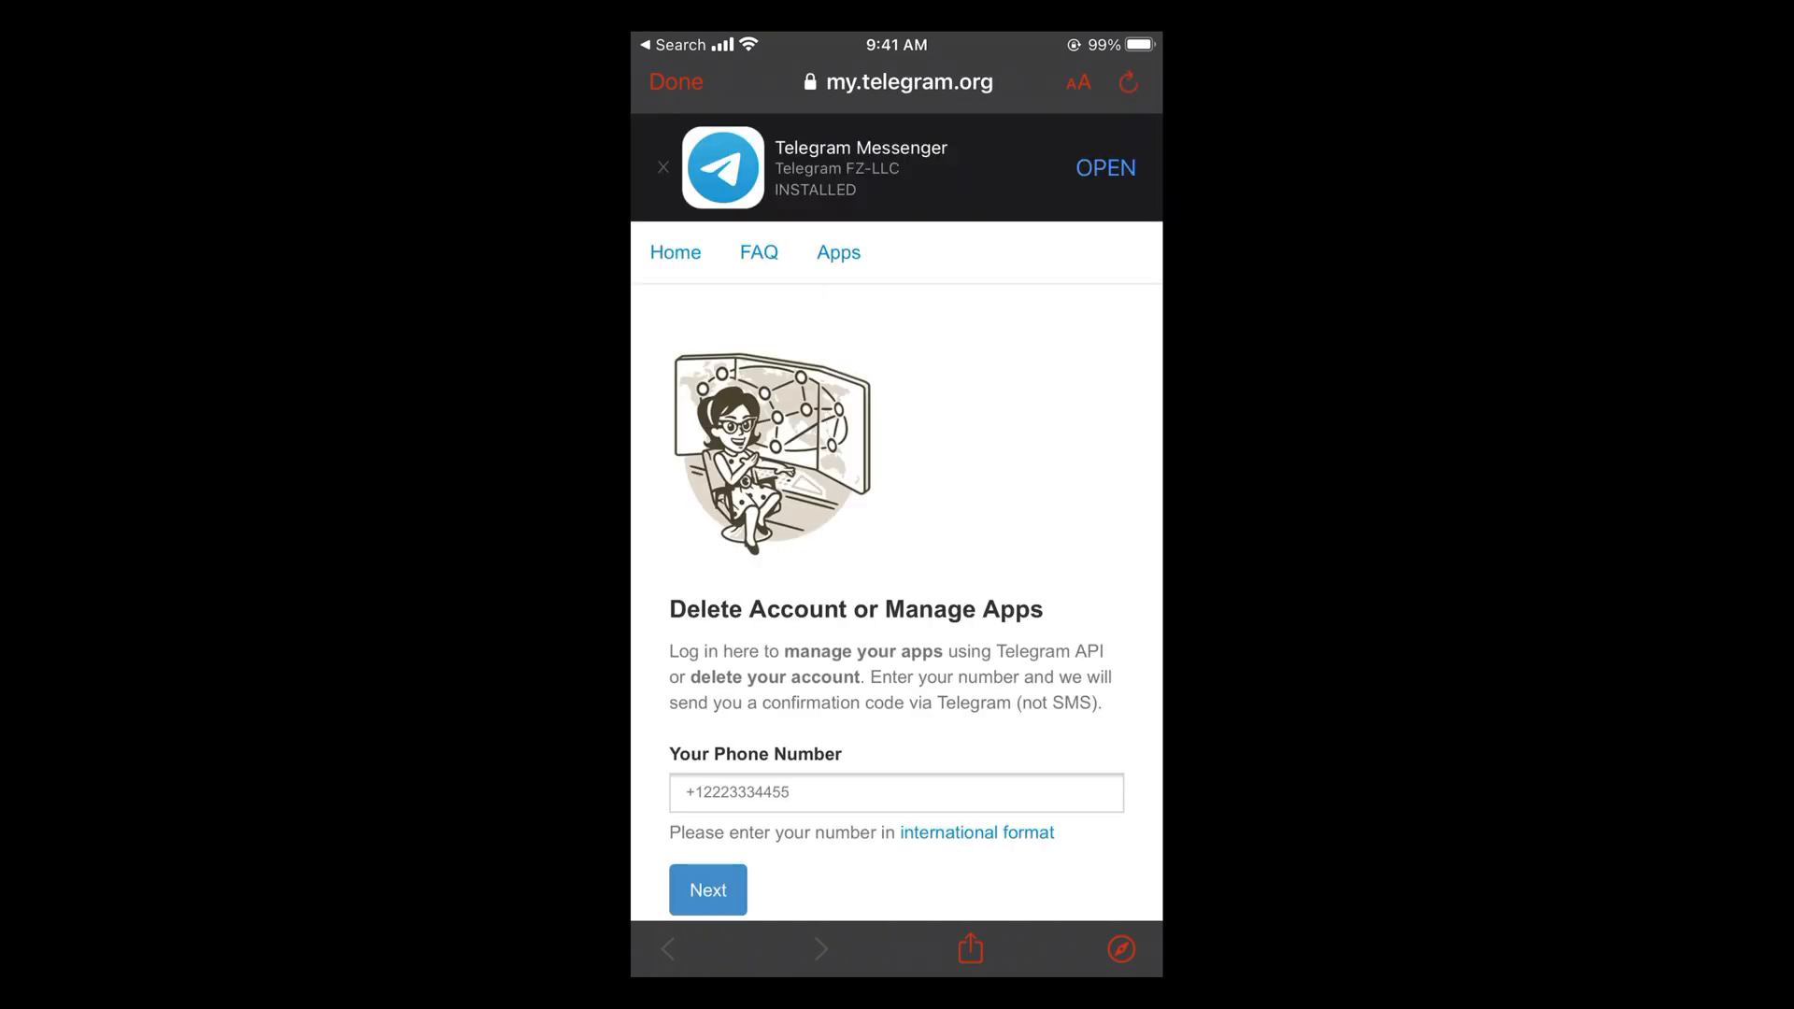
pyautogui.scroll(-3)
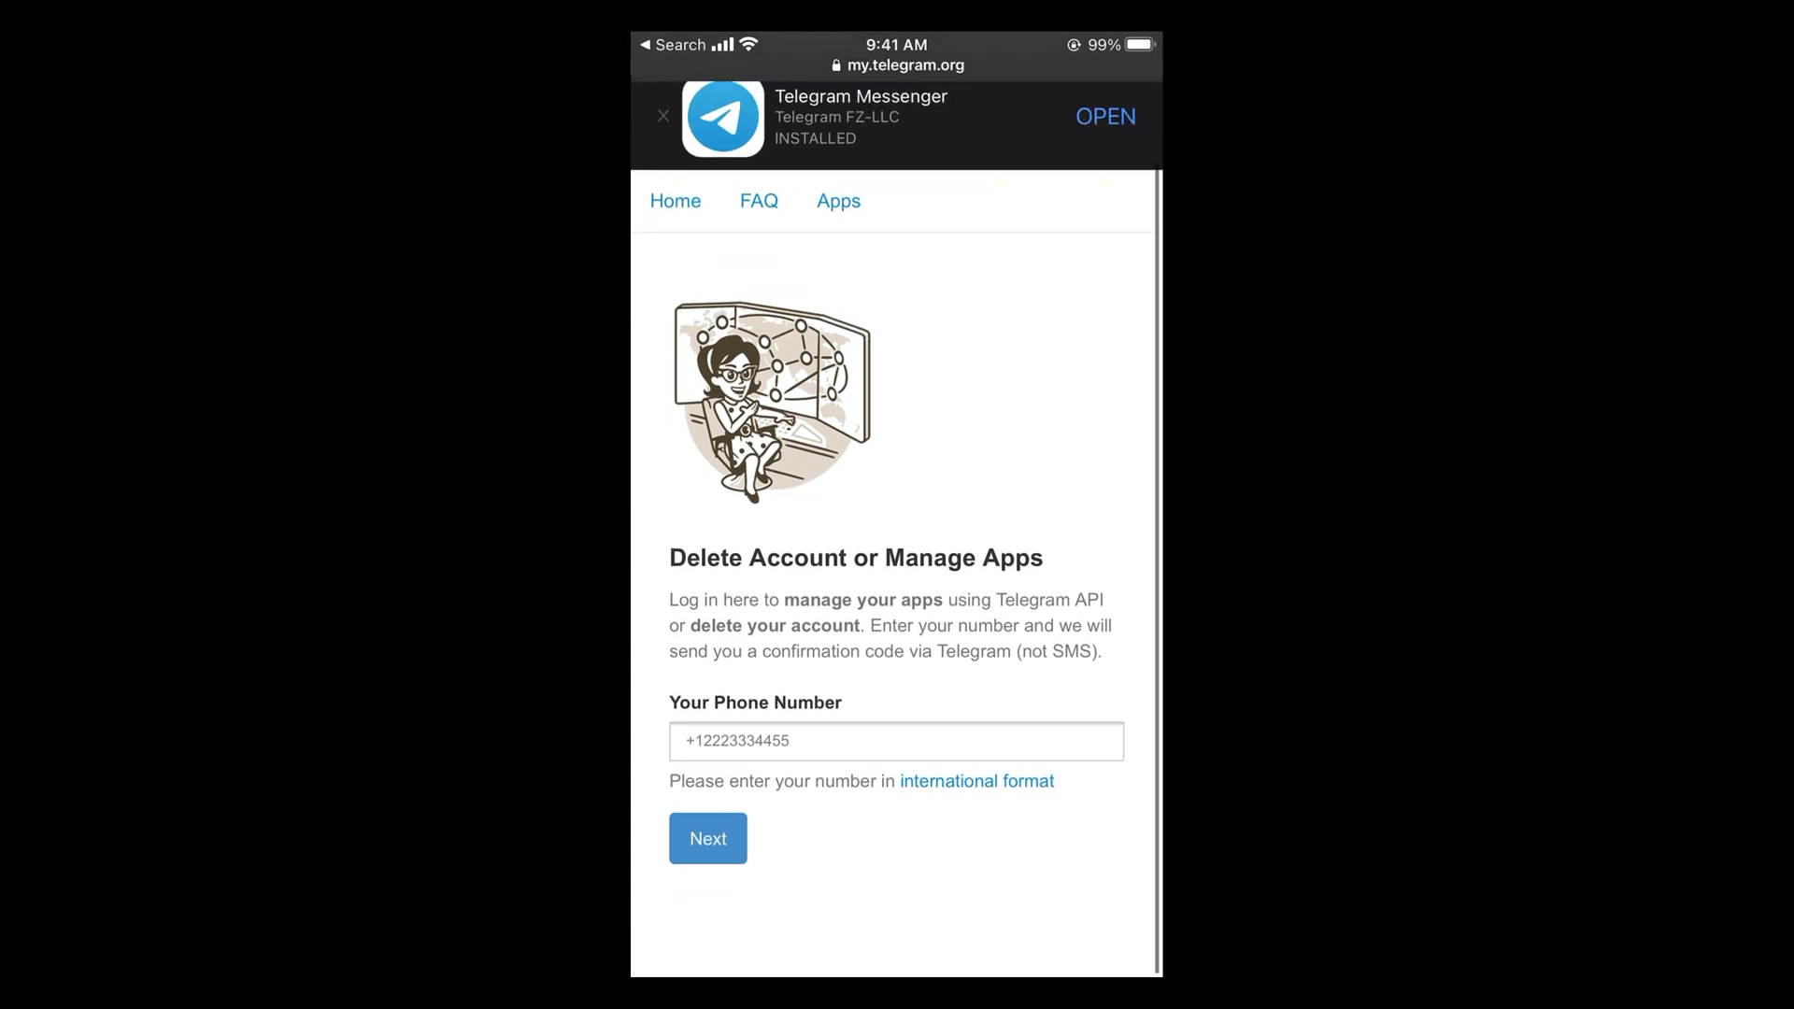
pyautogui.click(896, 740)
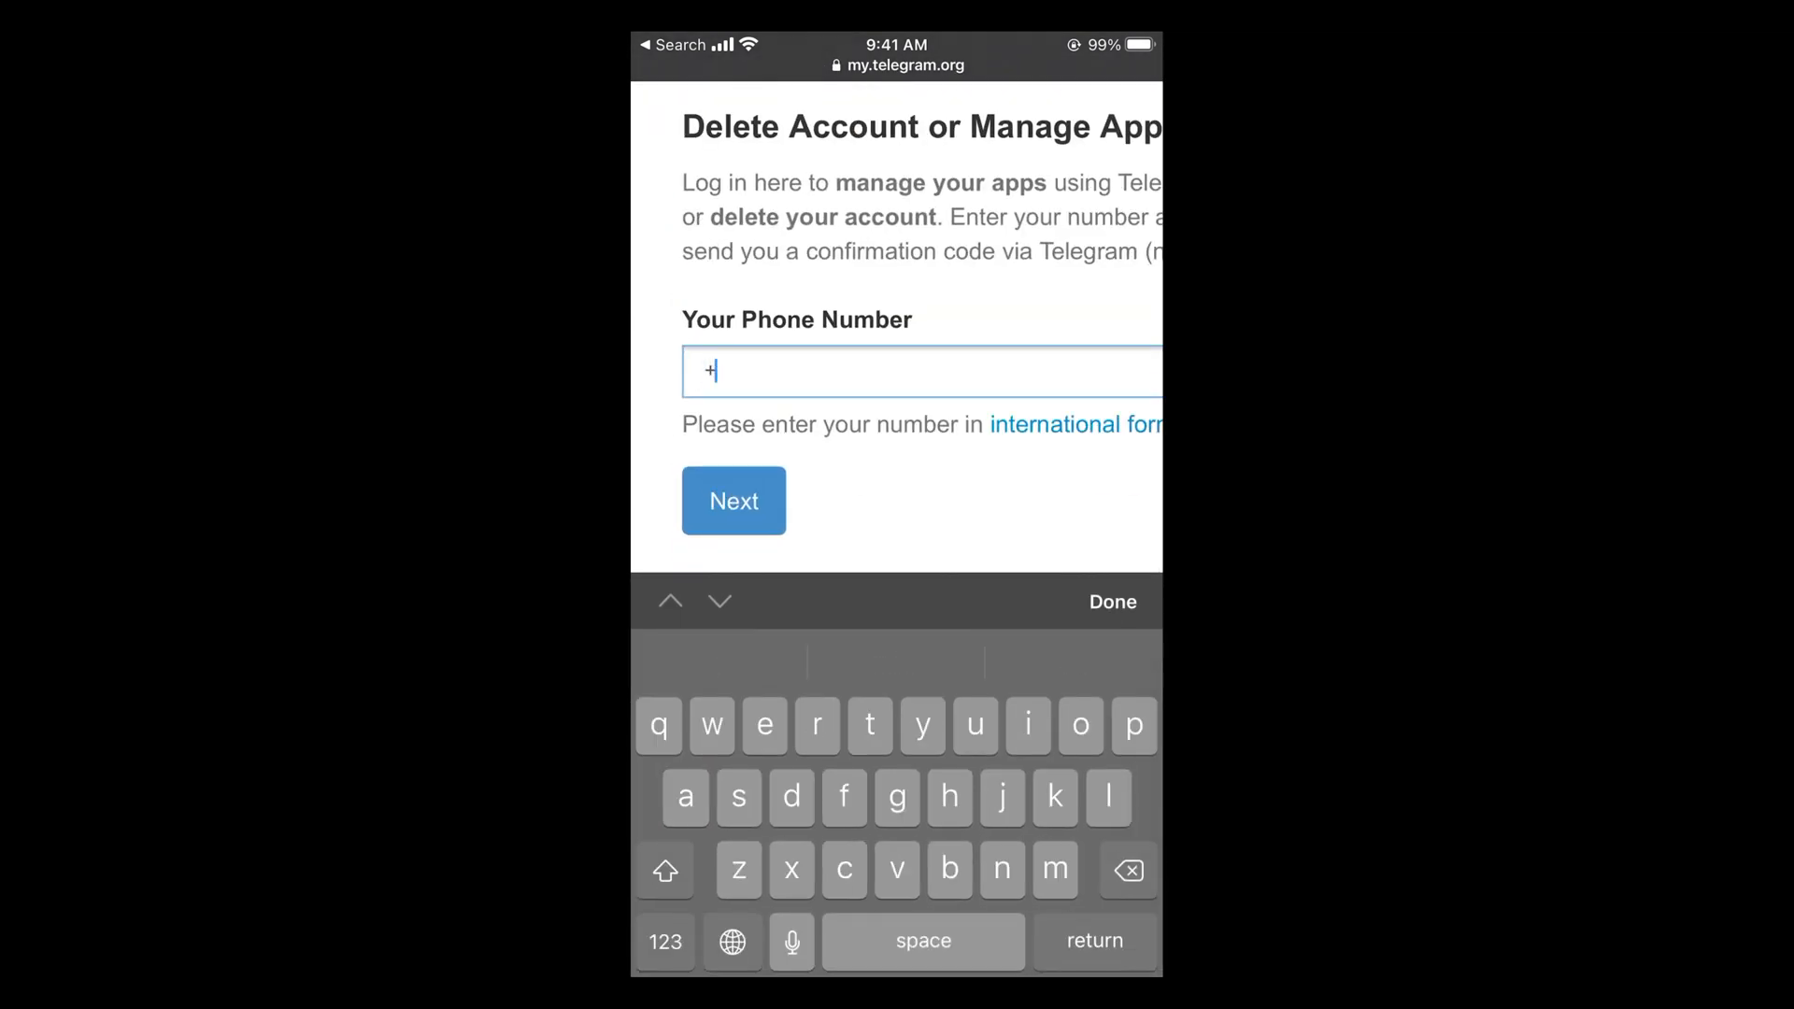
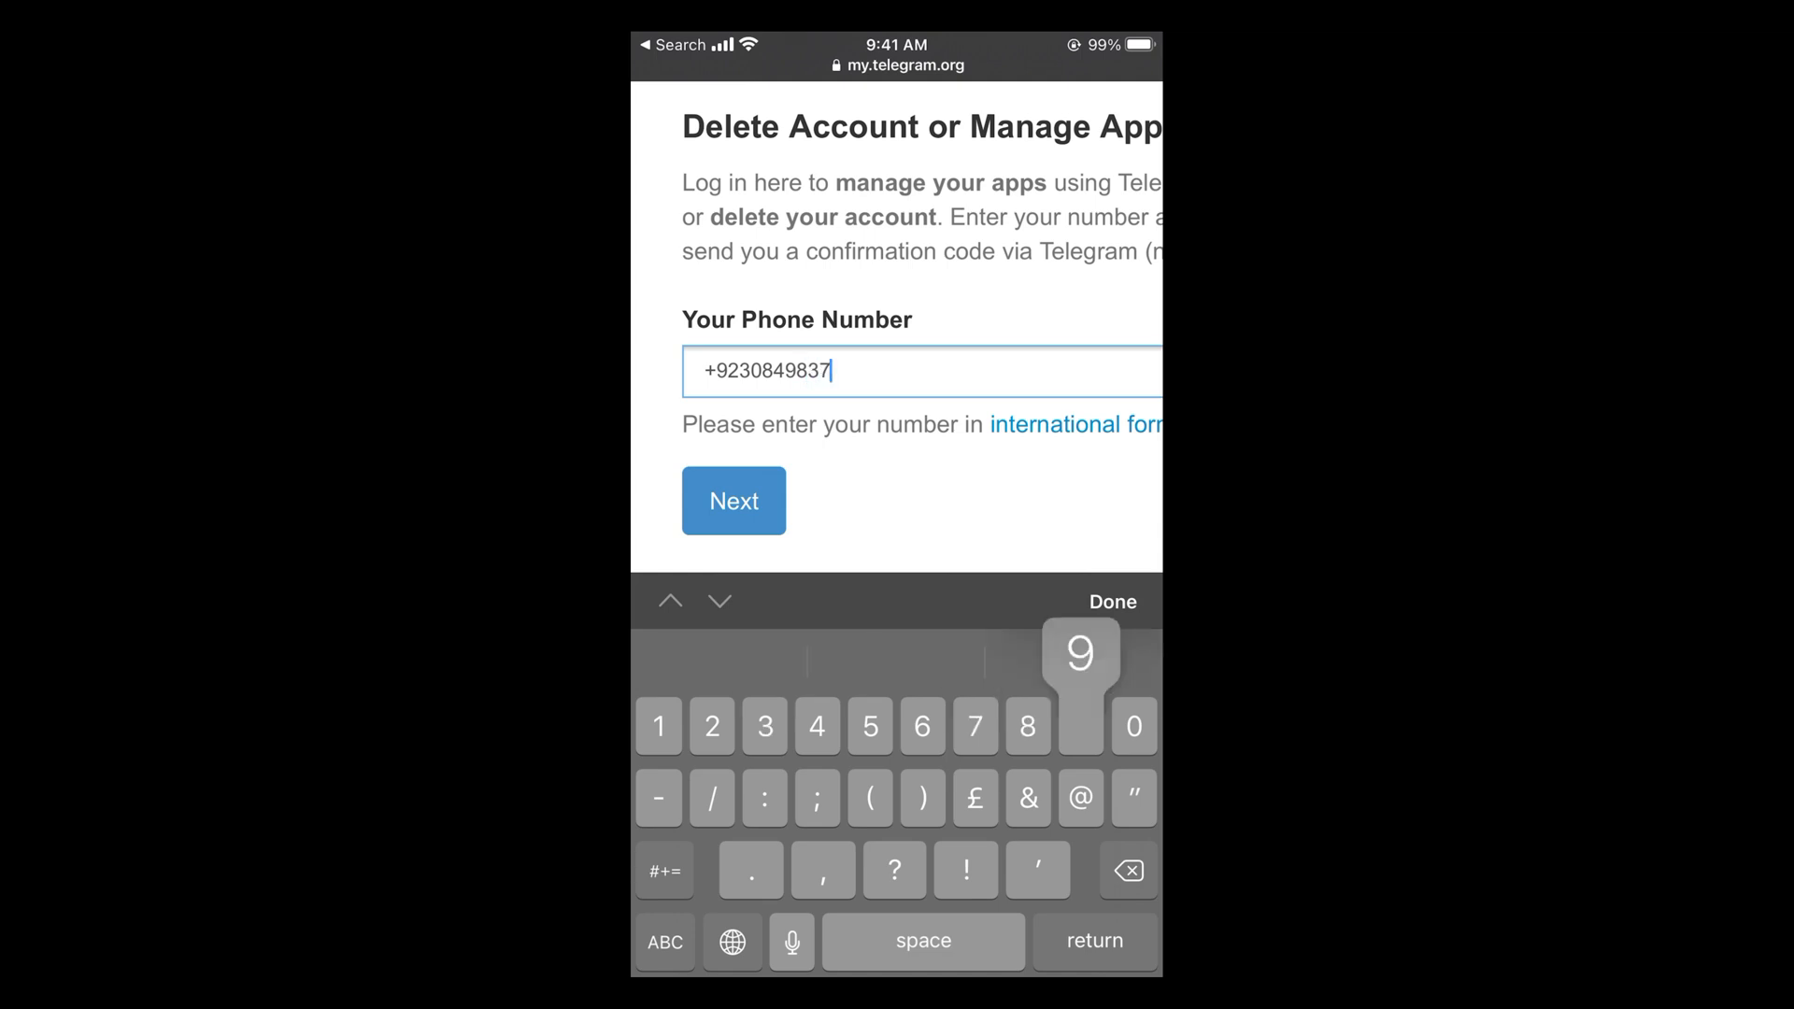
pyautogui.click(1131, 725)
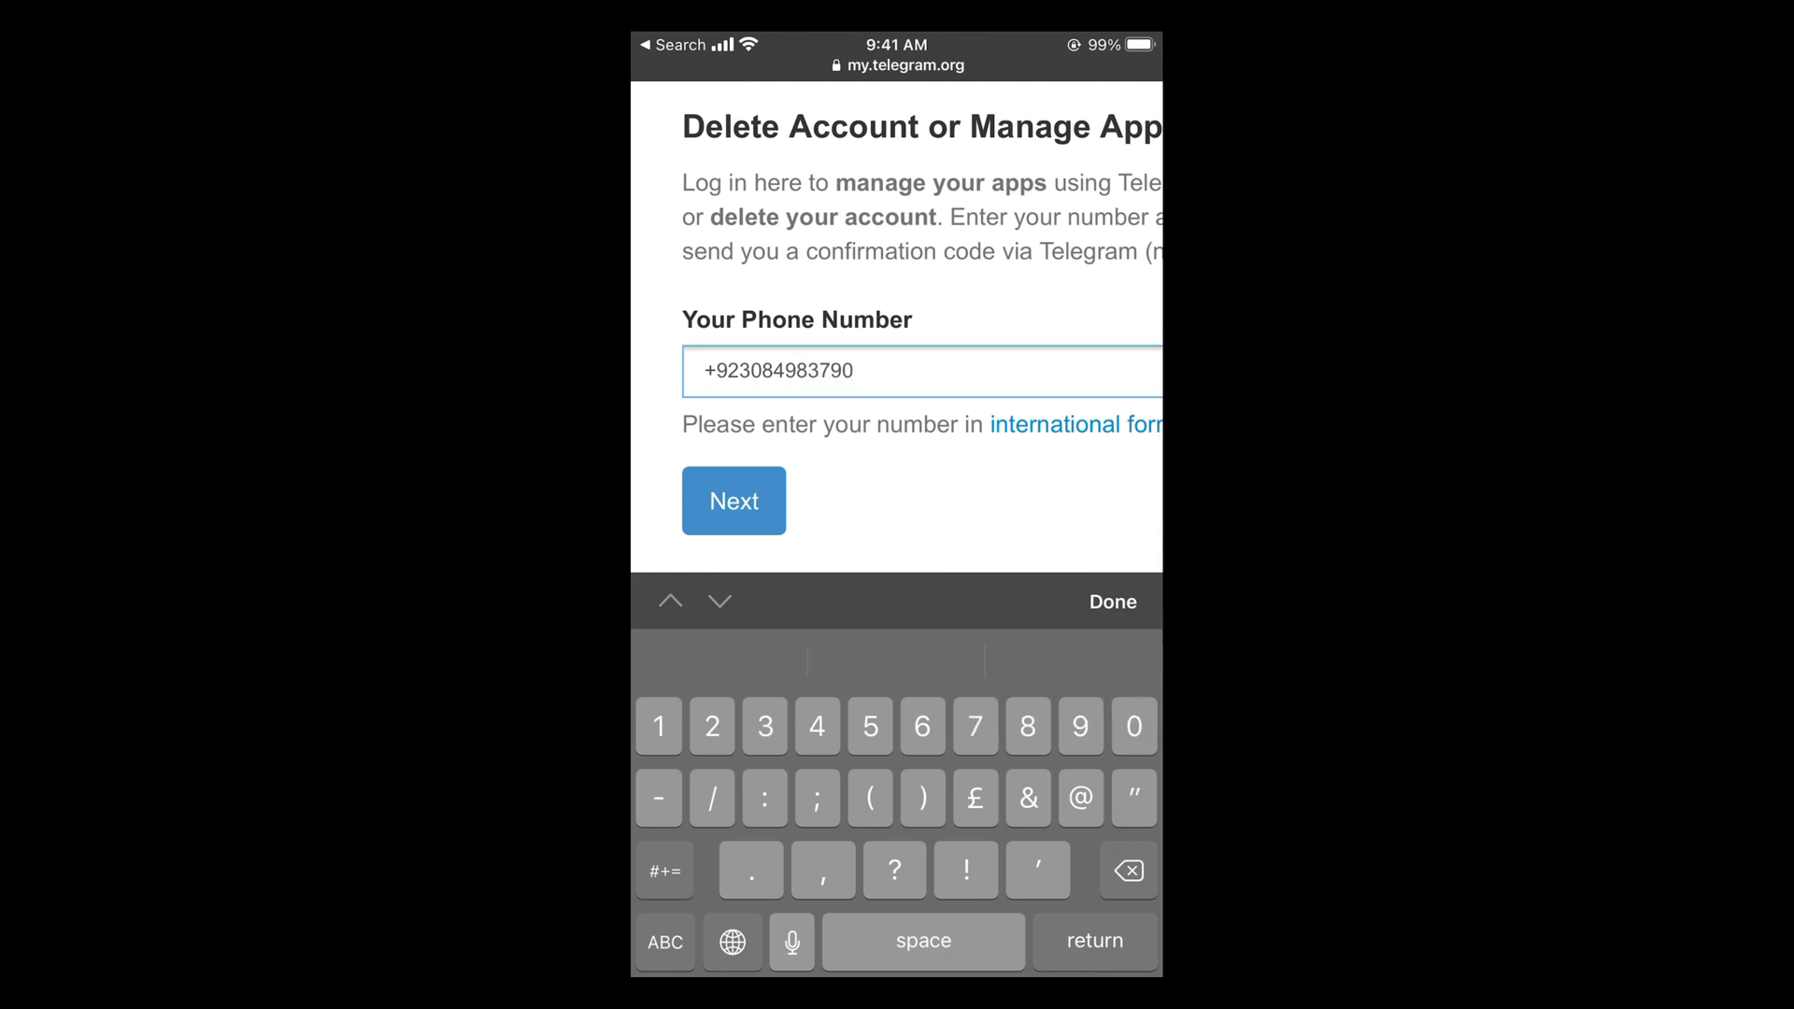
pyautogui.click(734, 500)
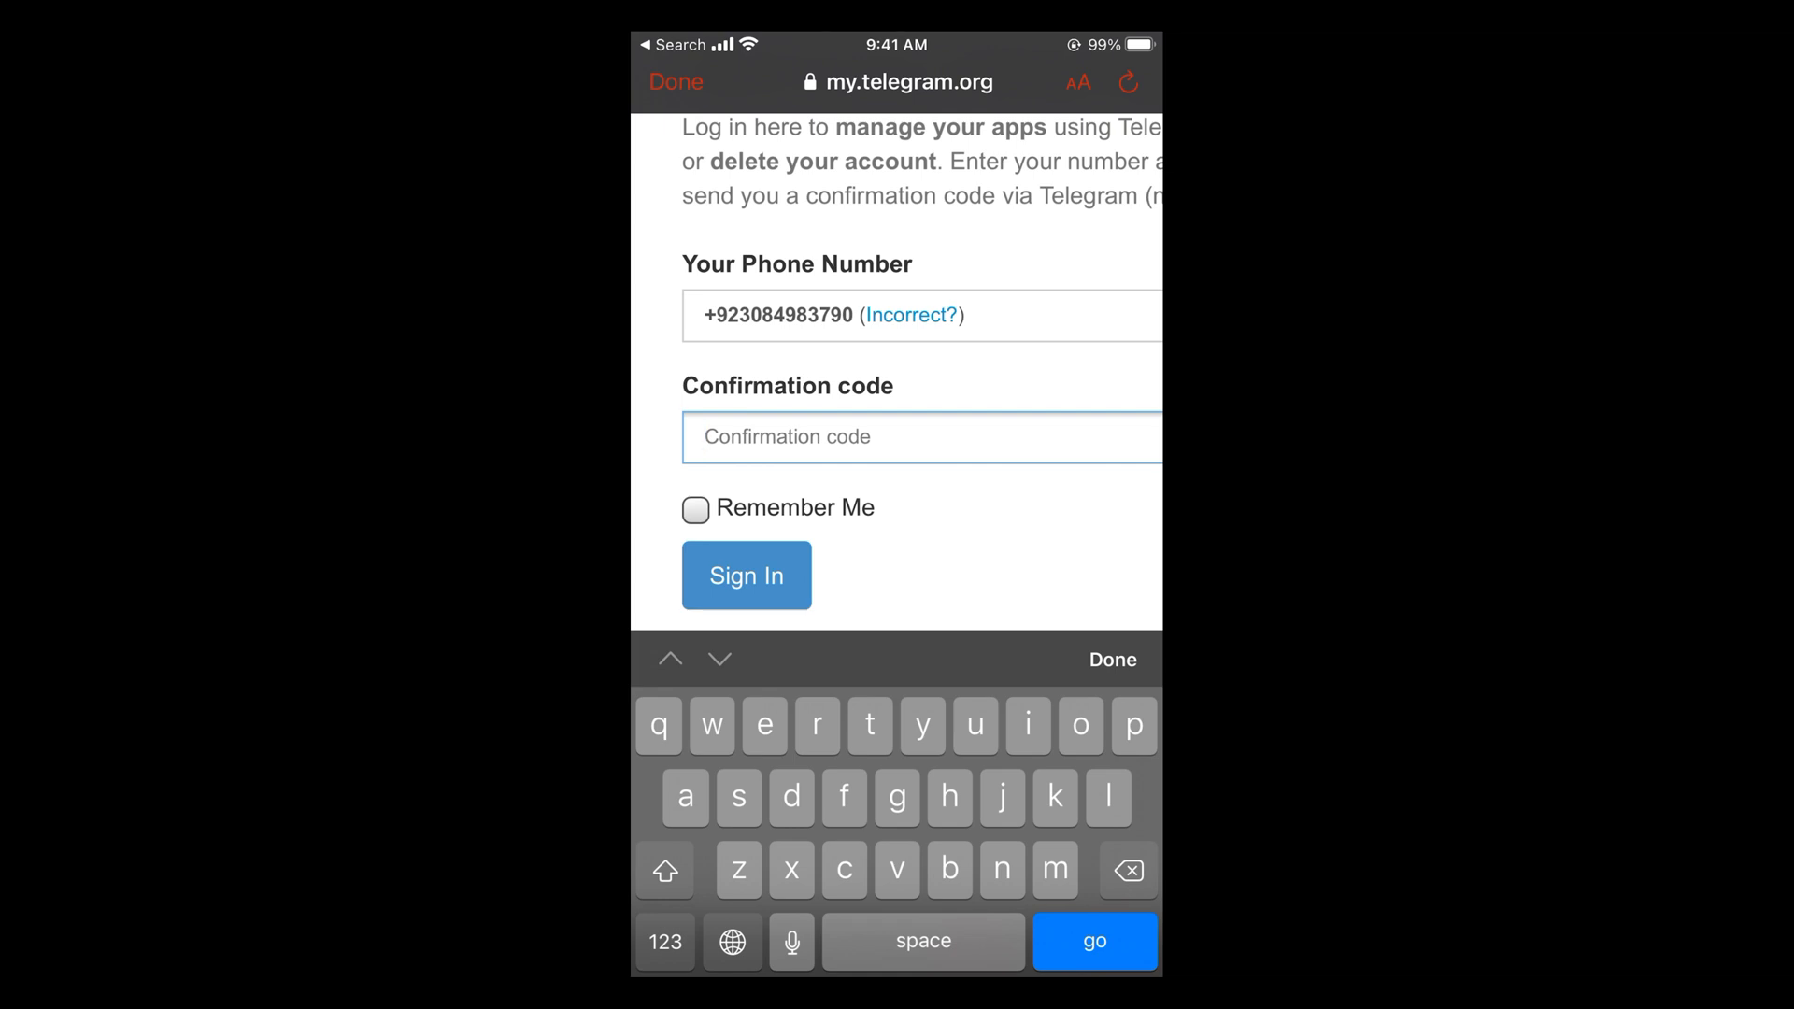
pyautogui.click(664, 871)
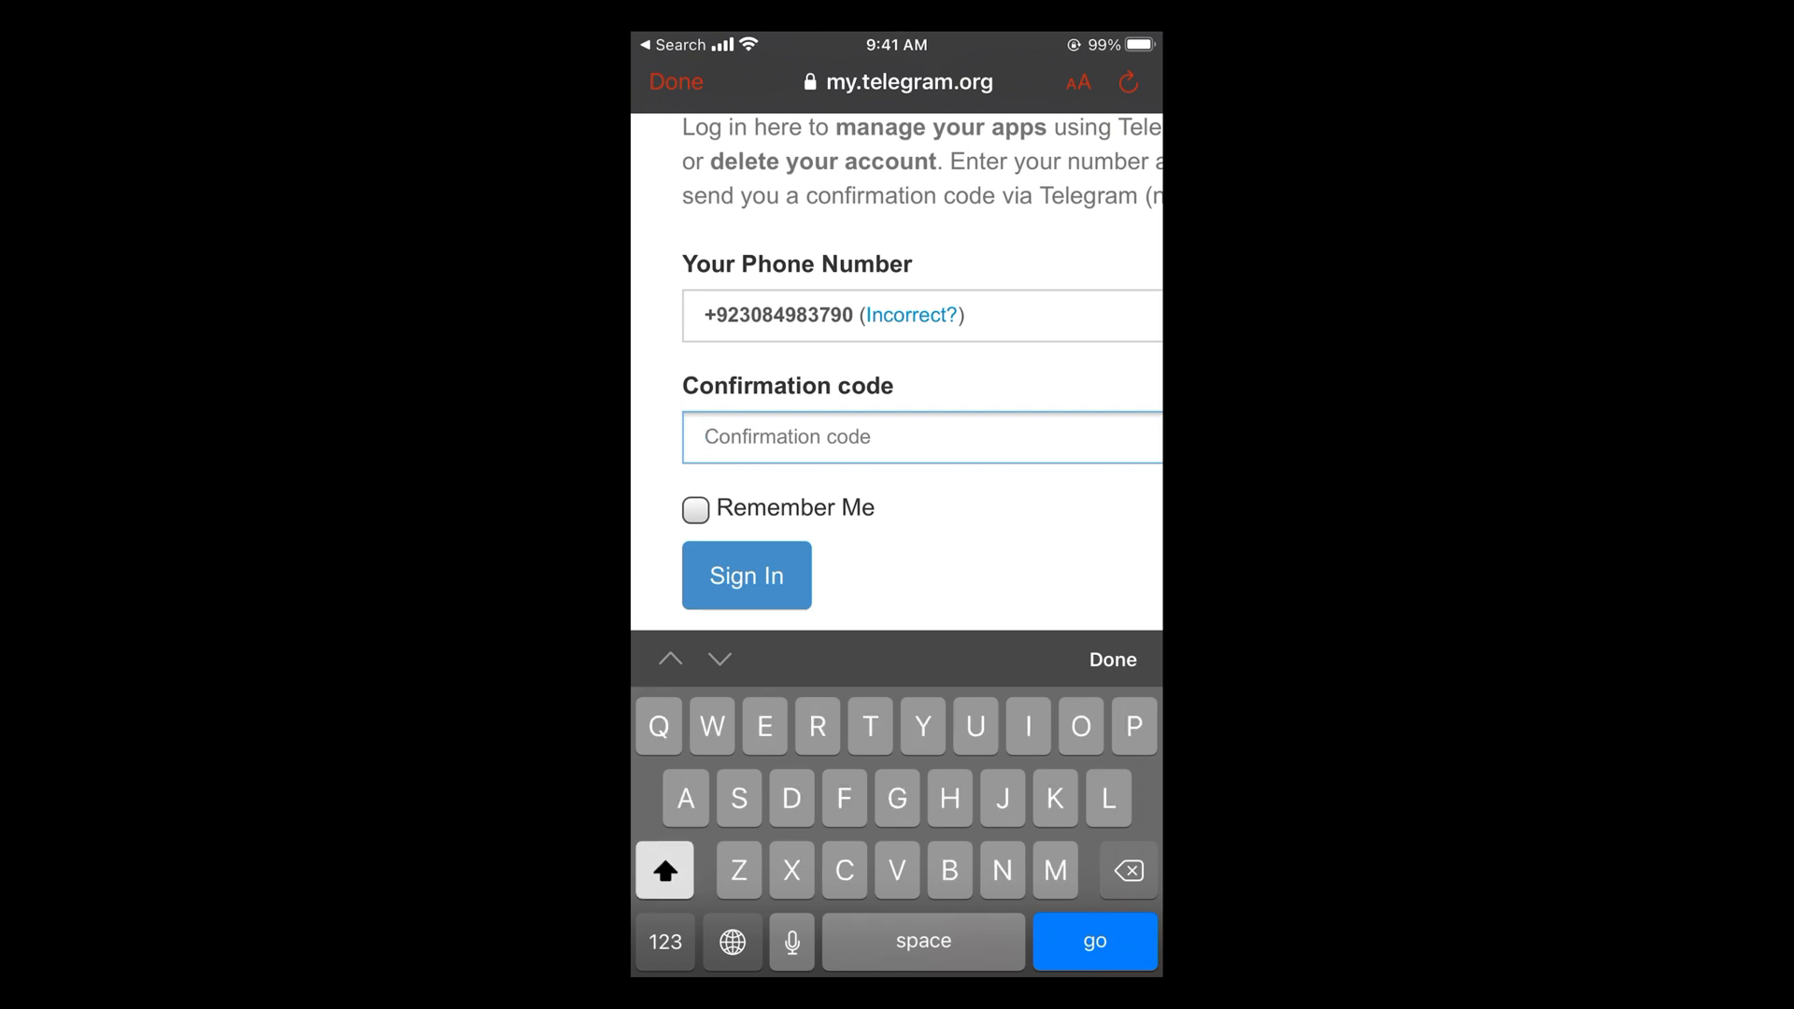
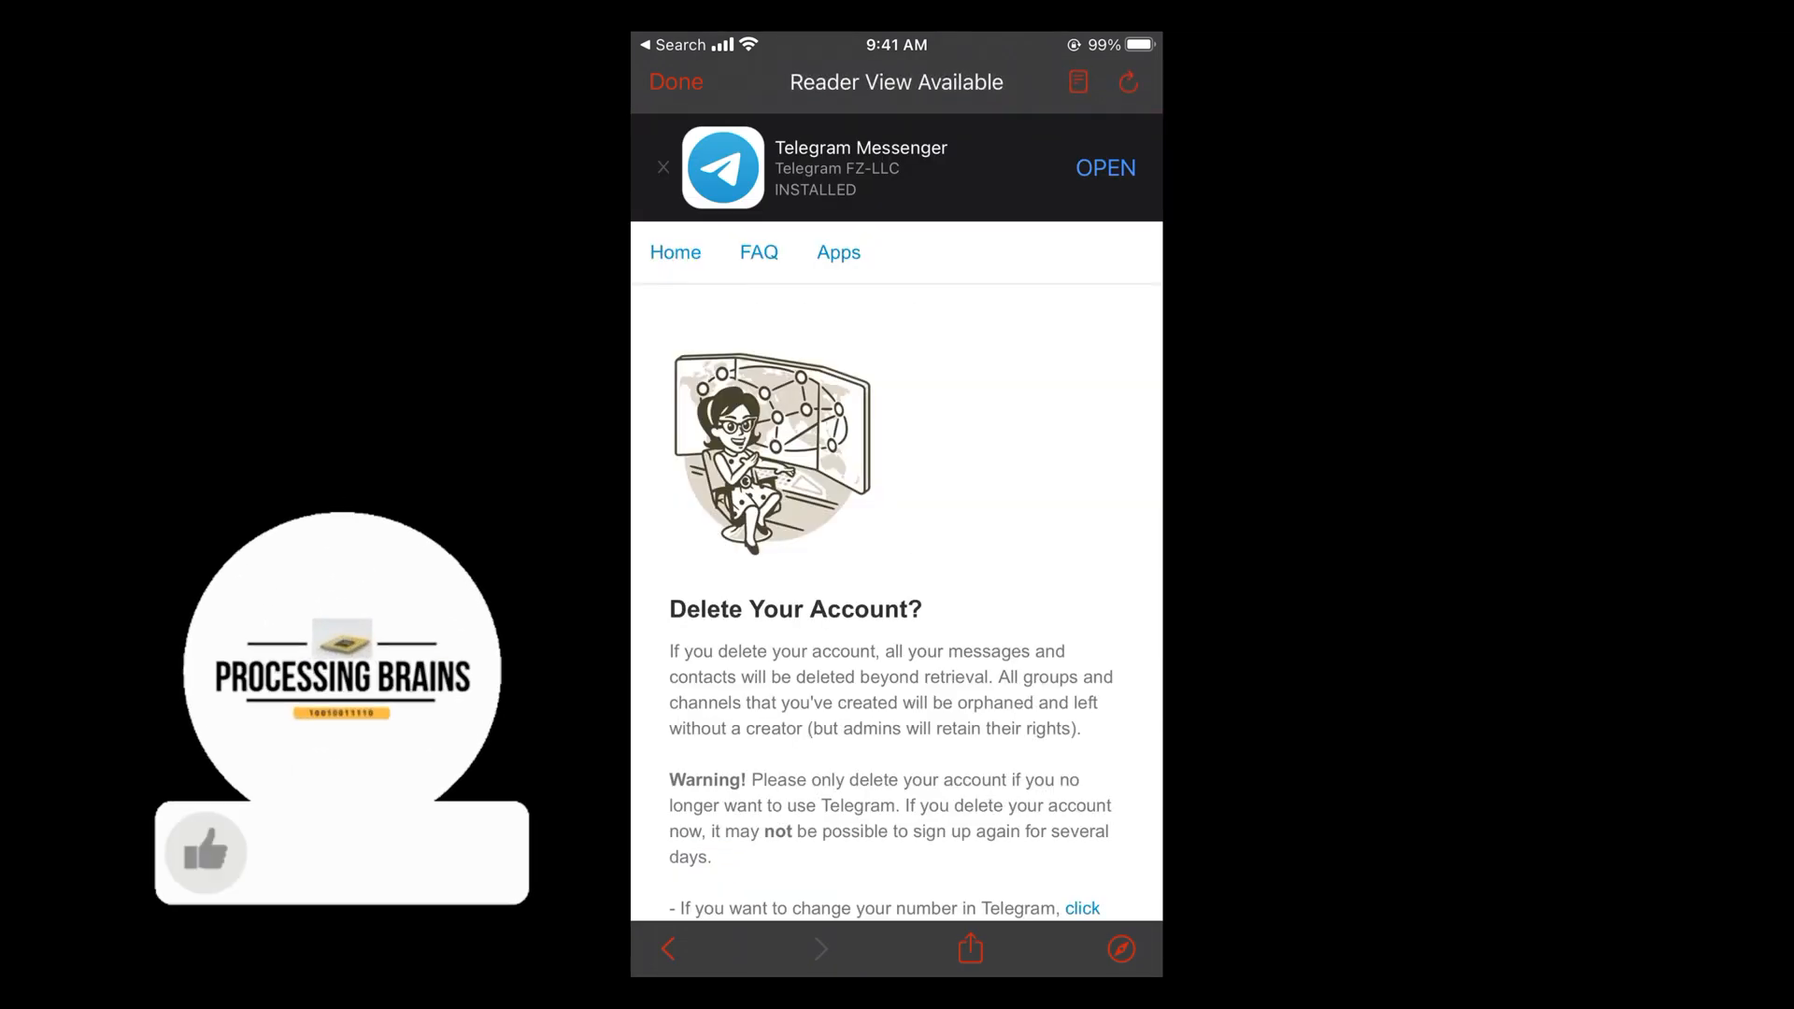
# Submit the Delete My Account request to bring up the 'Yes, delete my account' prompt
pyautogui.click(340, 851)
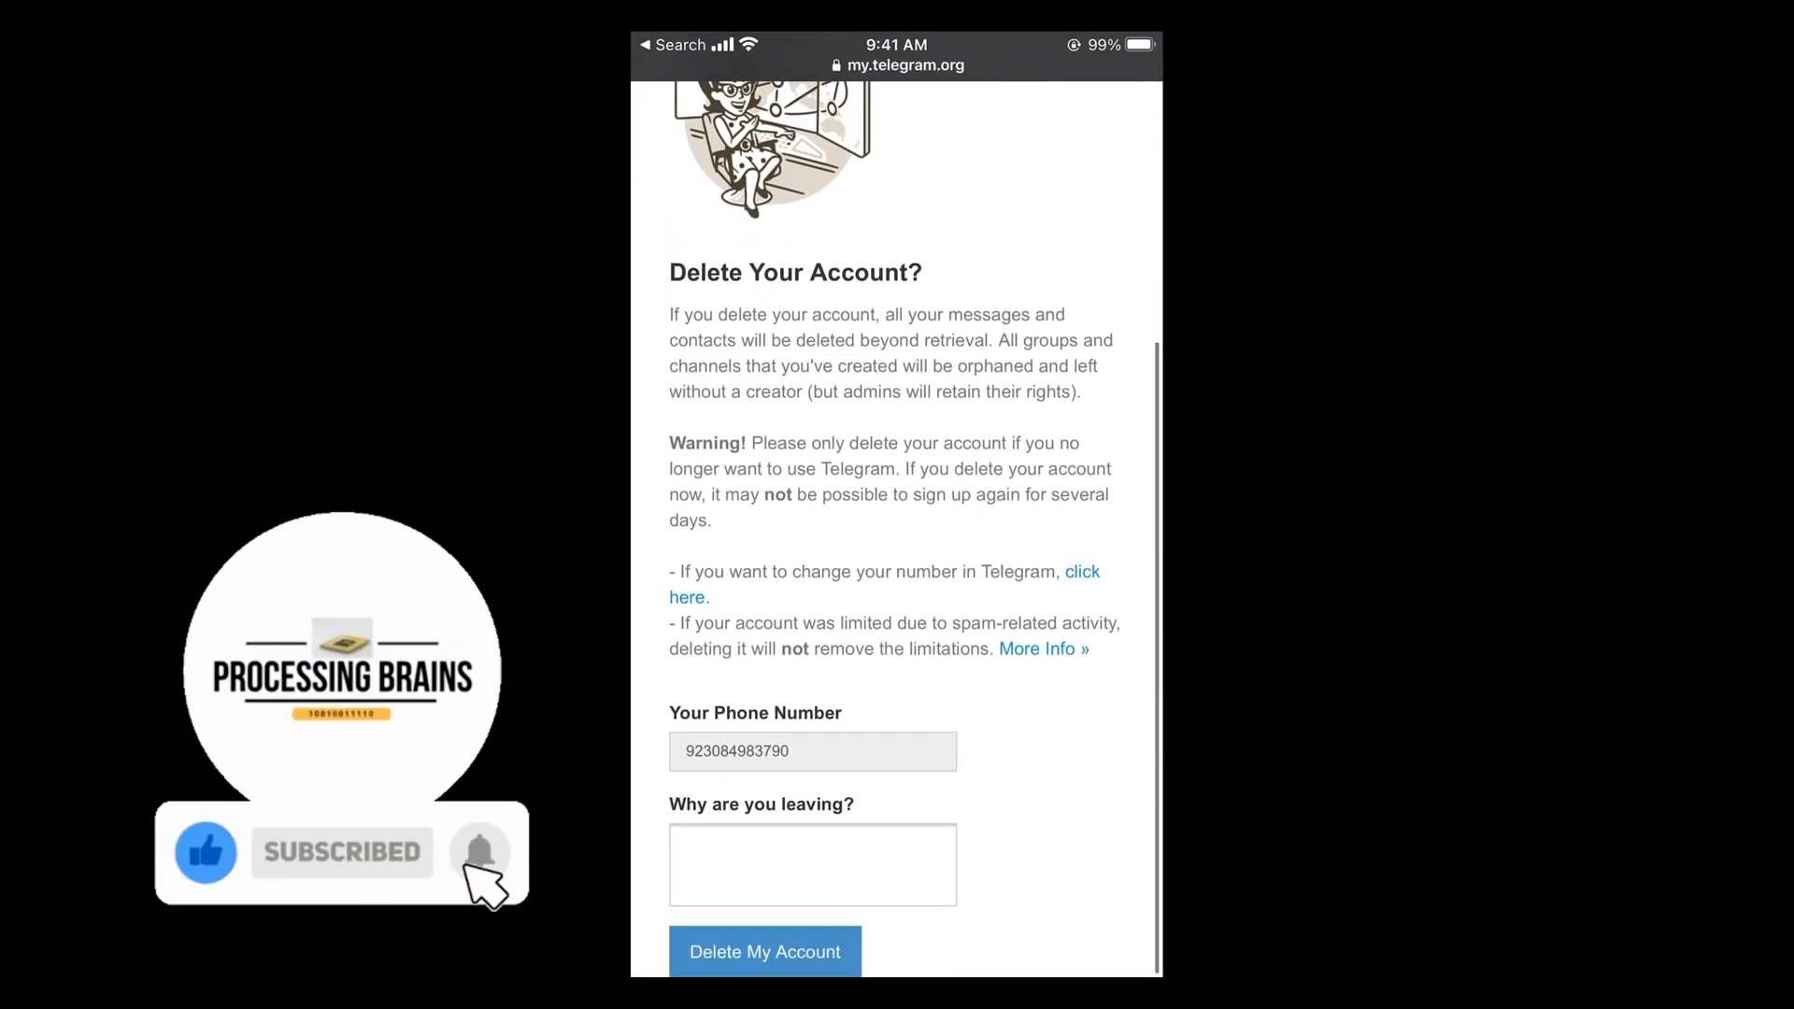
pyautogui.click(479, 852)
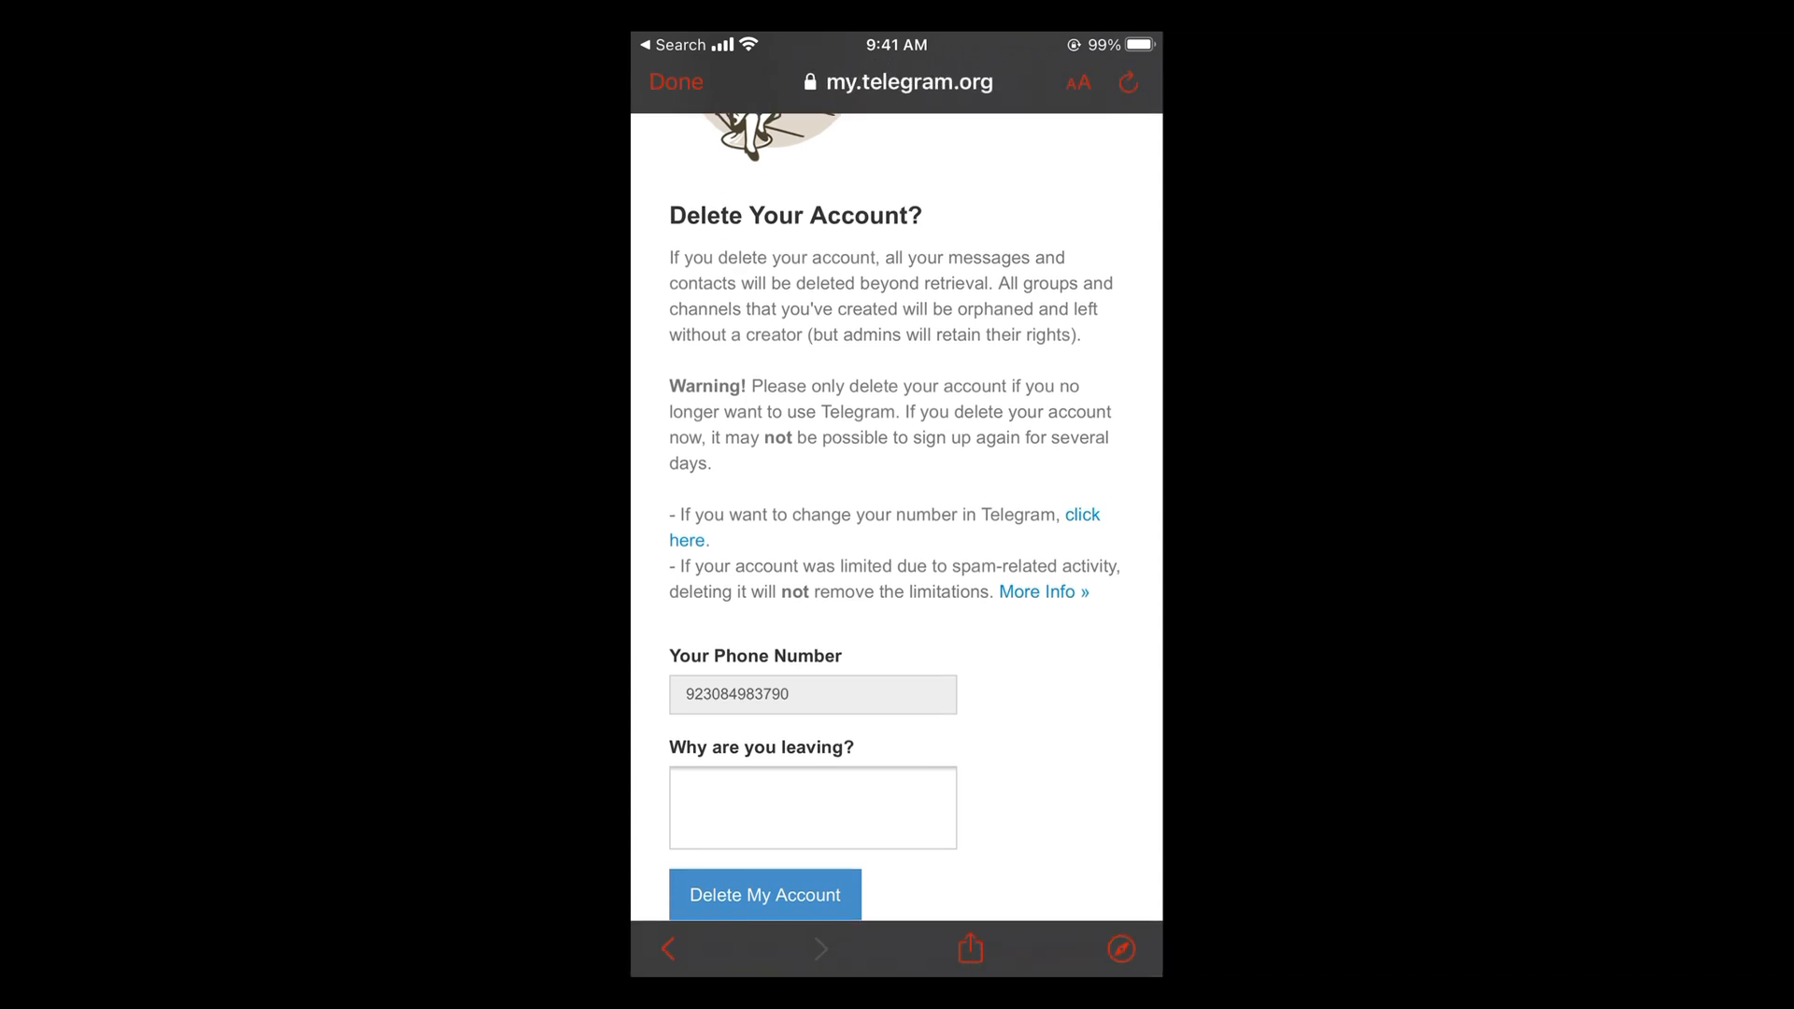
pyautogui.click(764, 895)
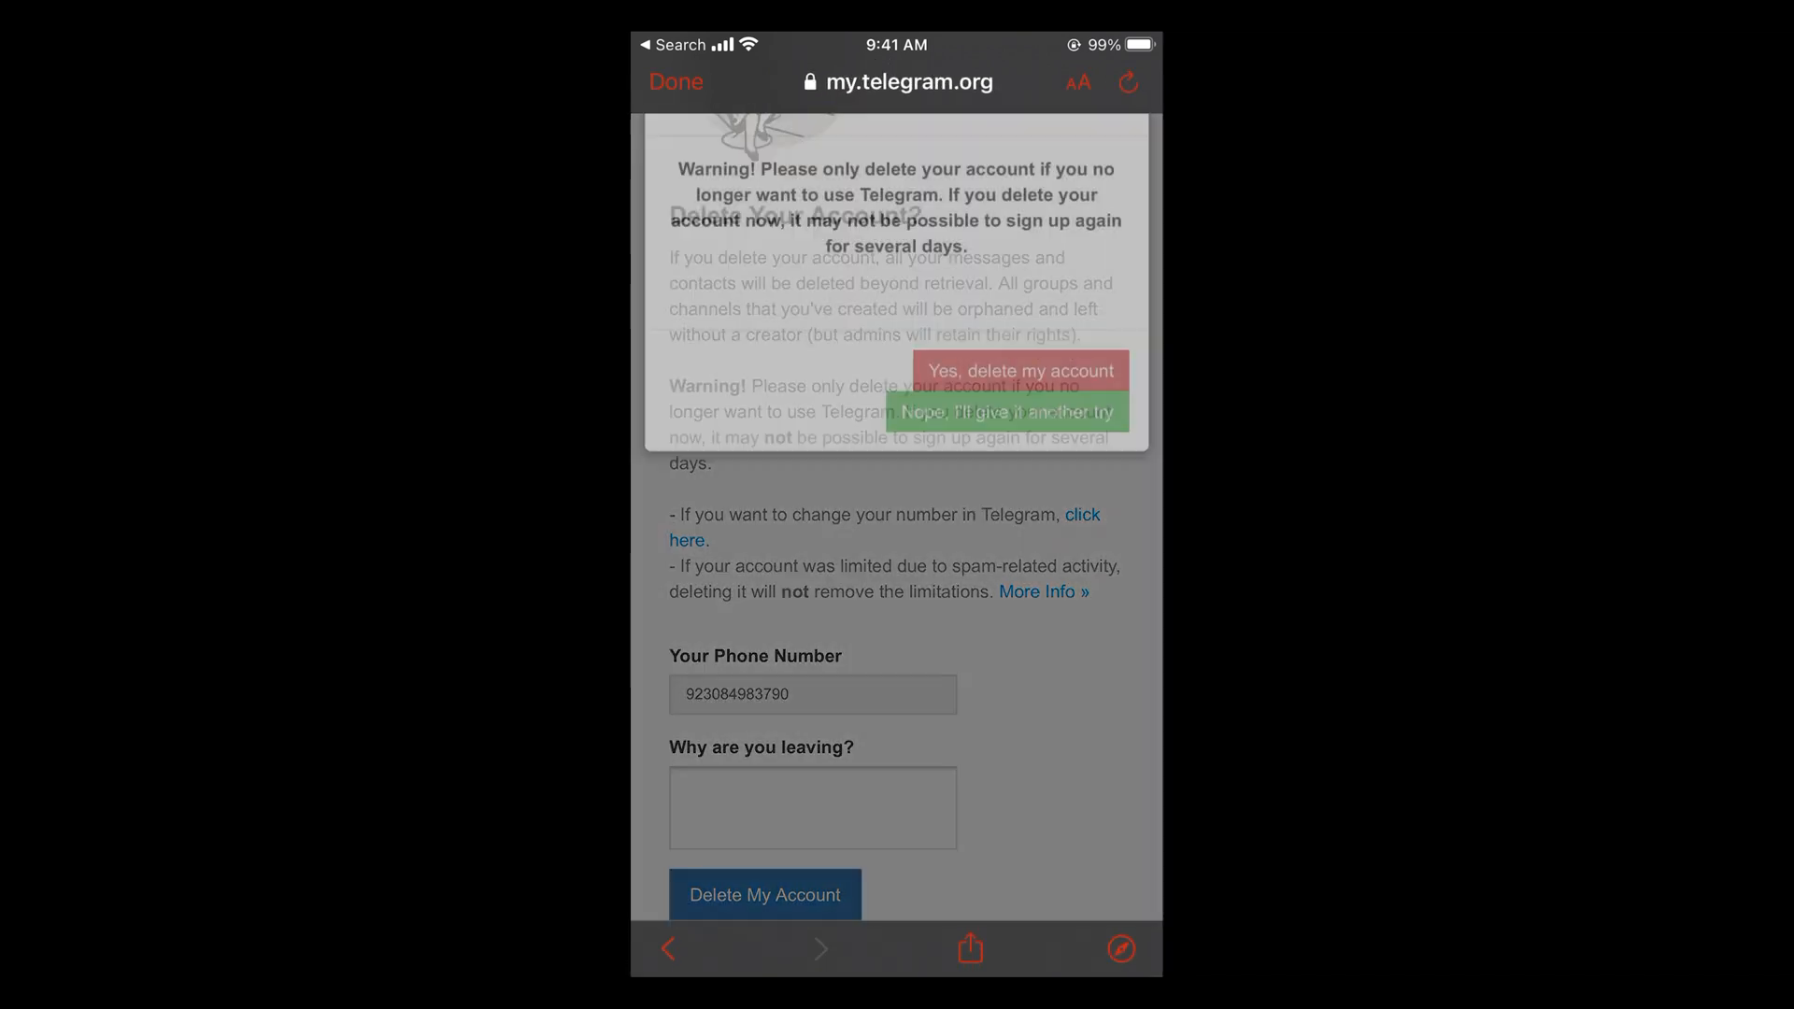